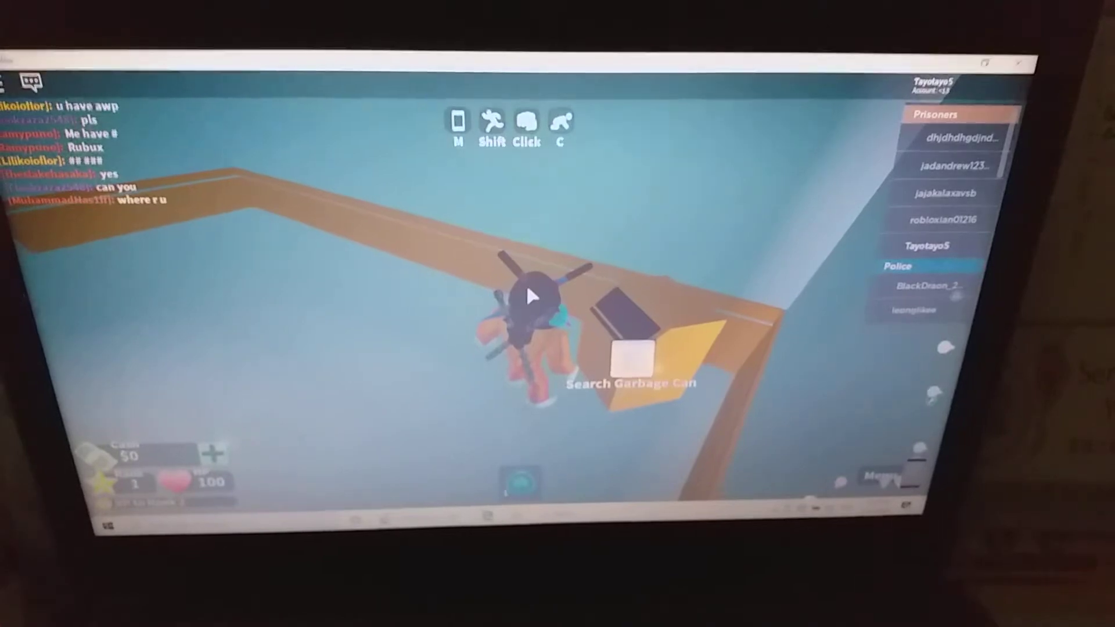
Walk the prisoner along the wall ledge to the garbage can prompt.
click(631, 355)
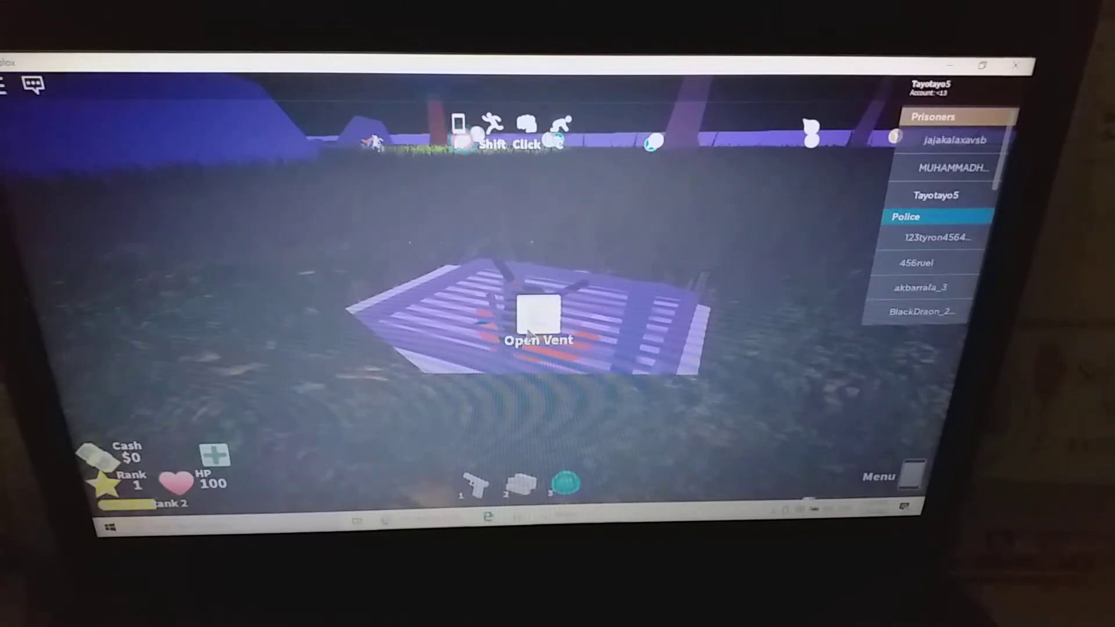
click(538, 316)
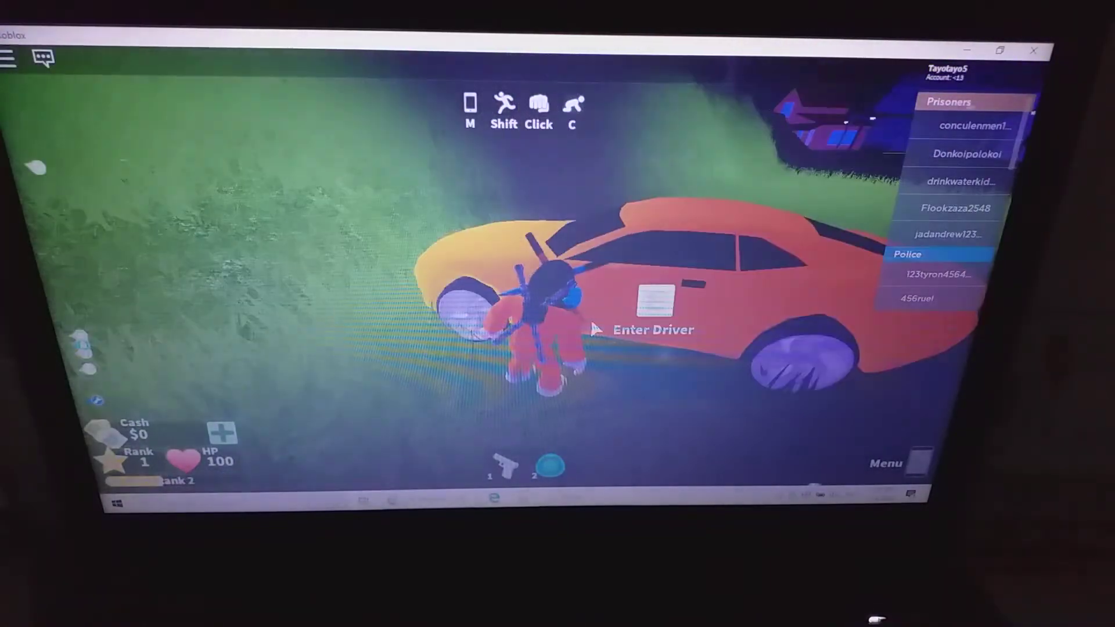
Enter the orange sports car as driver via its Enter Driver prompt.
click(647, 329)
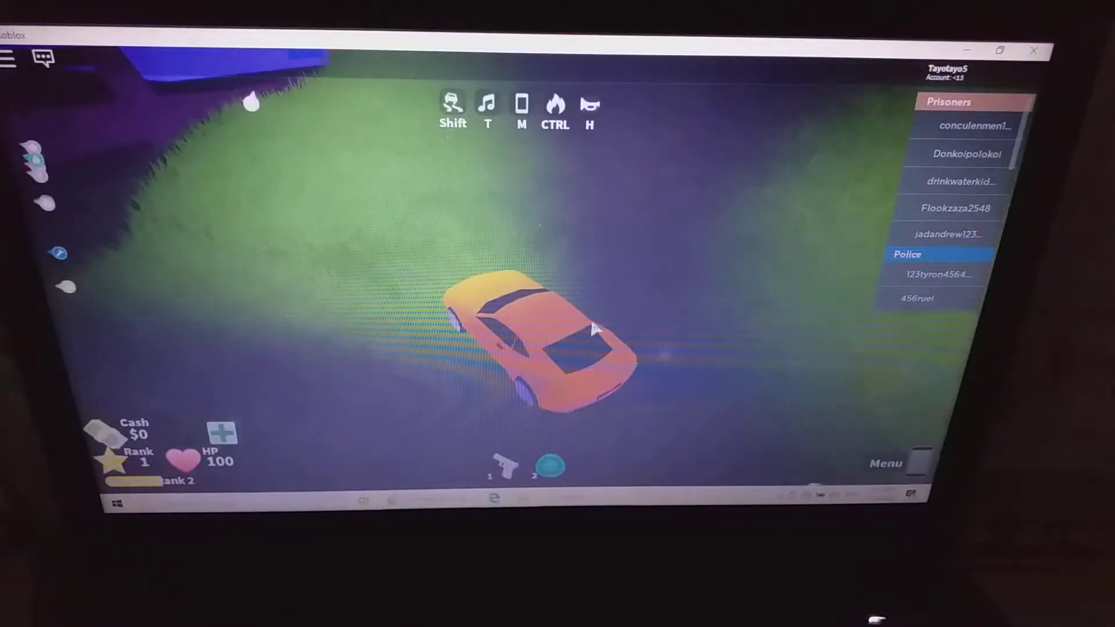